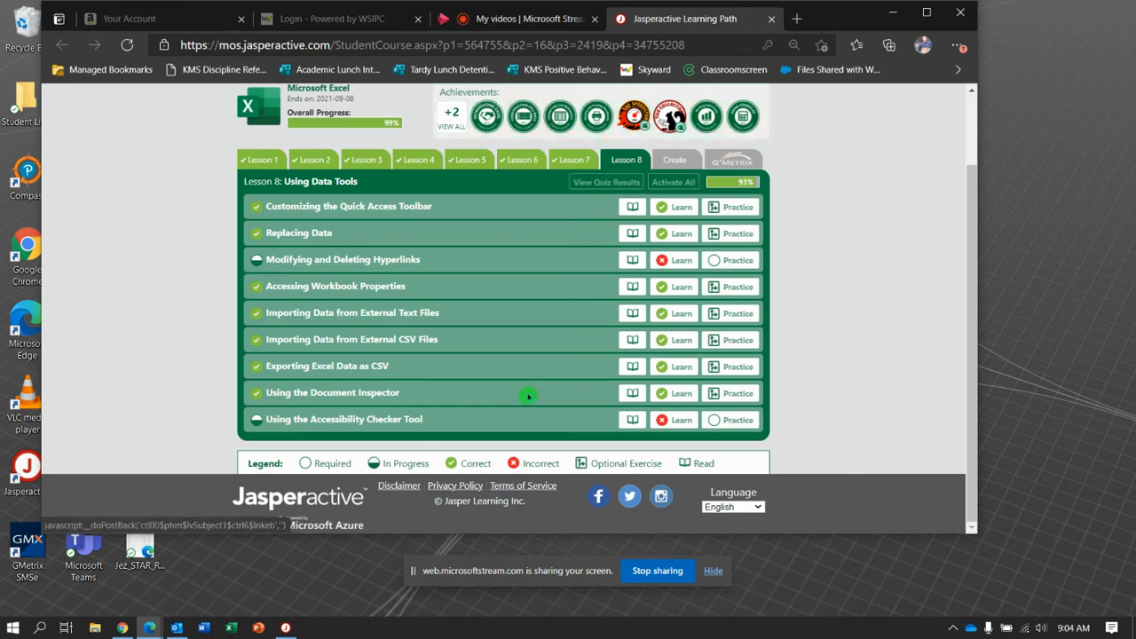
pyautogui.moveTo(738, 420)
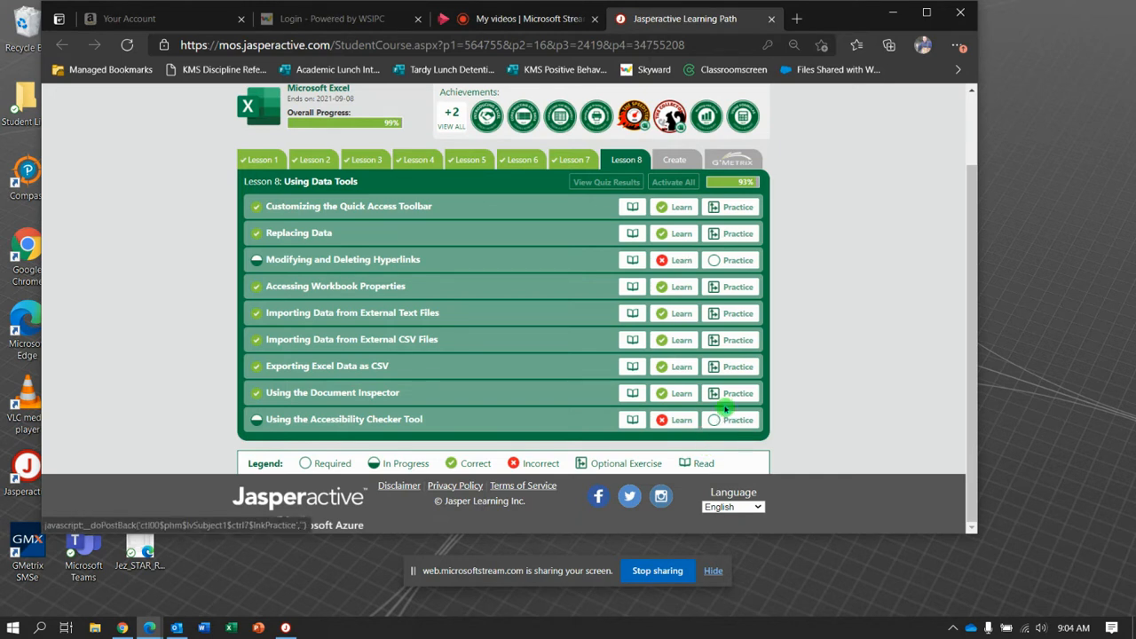
pyautogui.moveTo(727, 420)
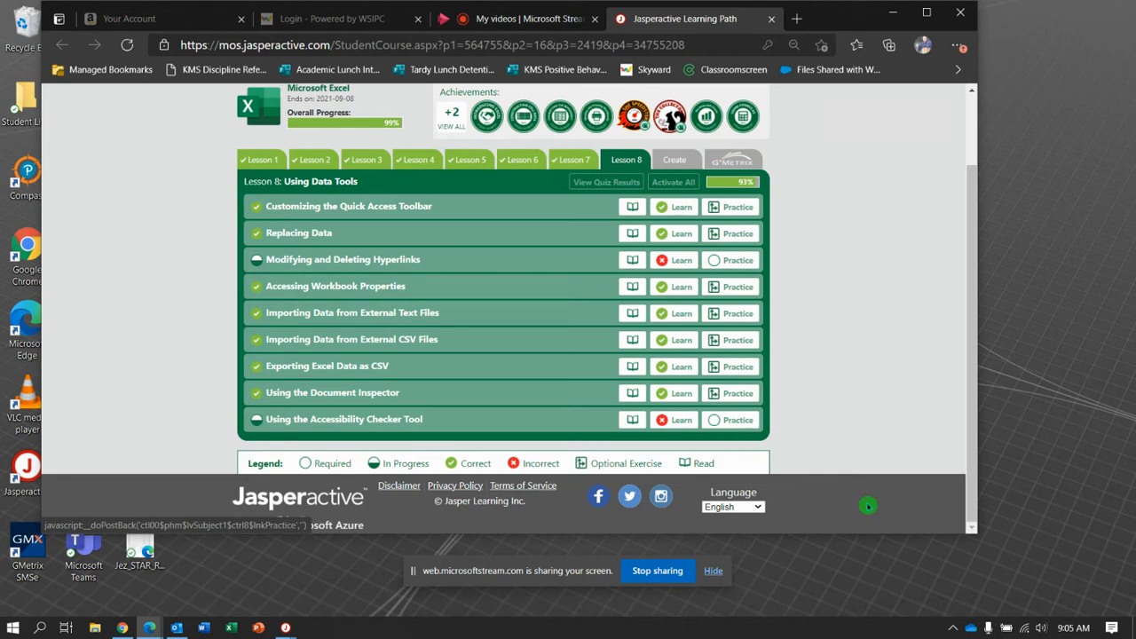
pyautogui.moveTo(735, 607)
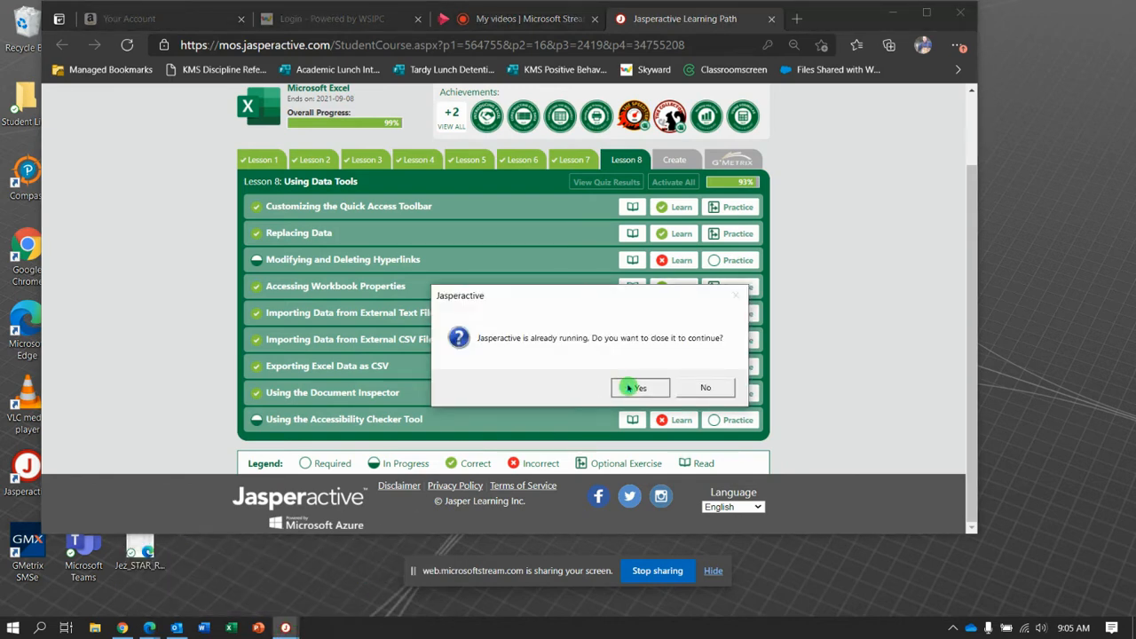
# - Run the workbook accessibility check, note the missing alt text error, and close the results
pyautogui.click(638, 388)
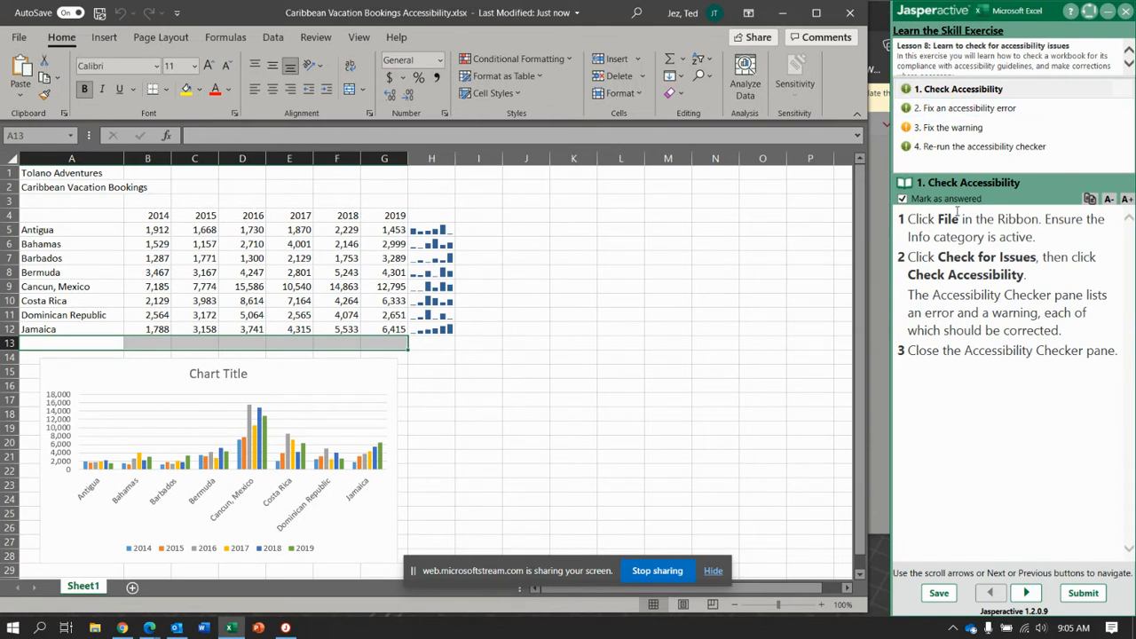
pyautogui.click(17, 36)
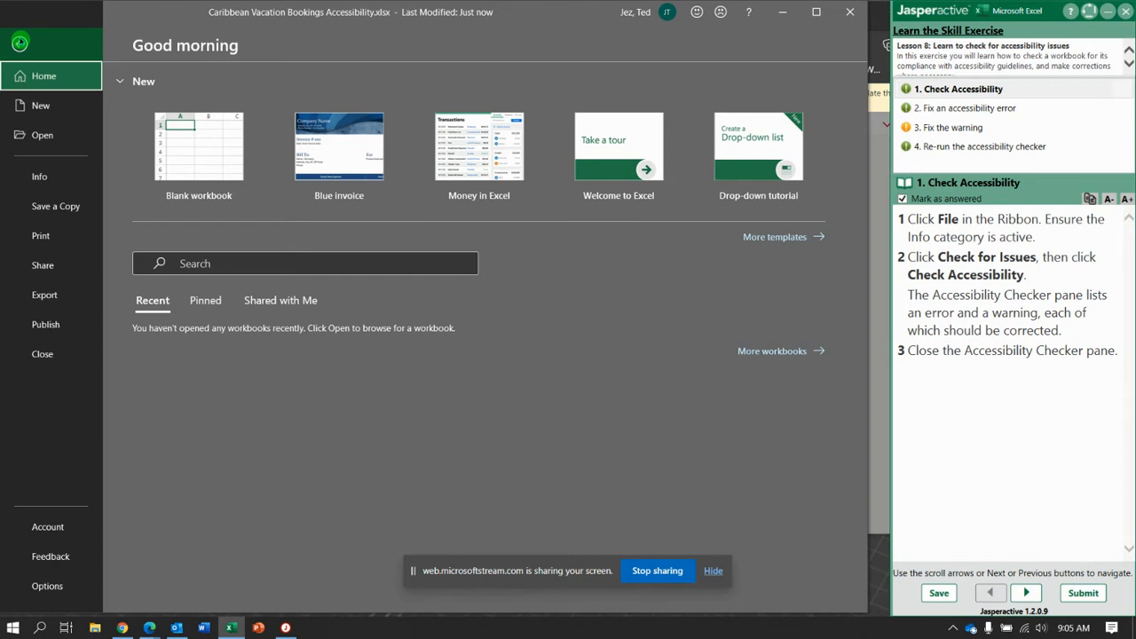
pyautogui.click(39, 176)
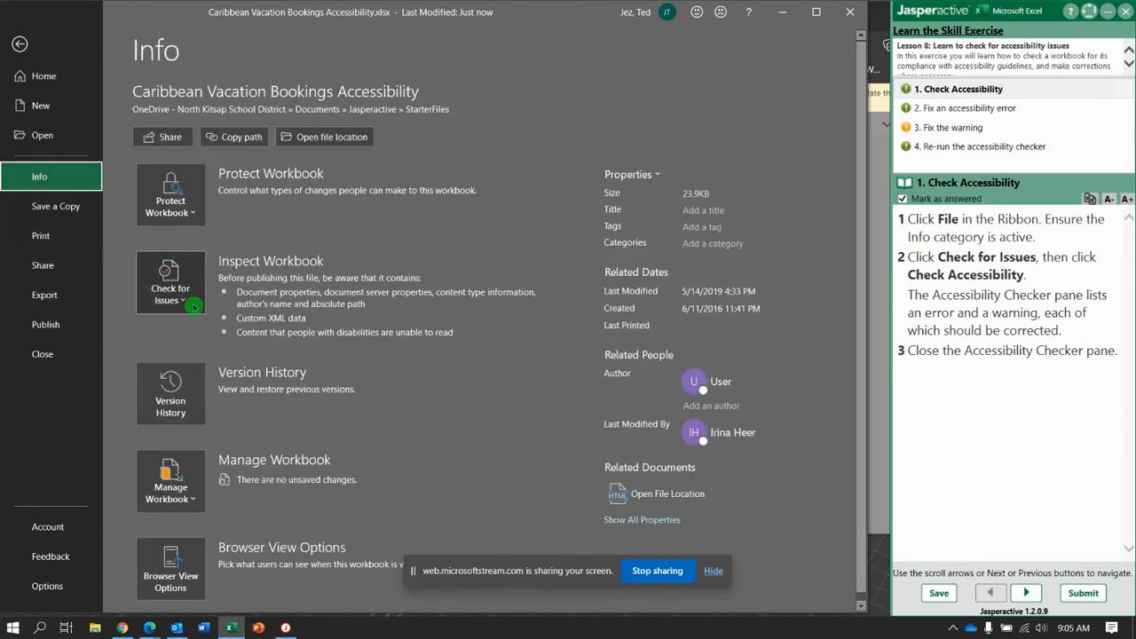
pyautogui.click(170, 282)
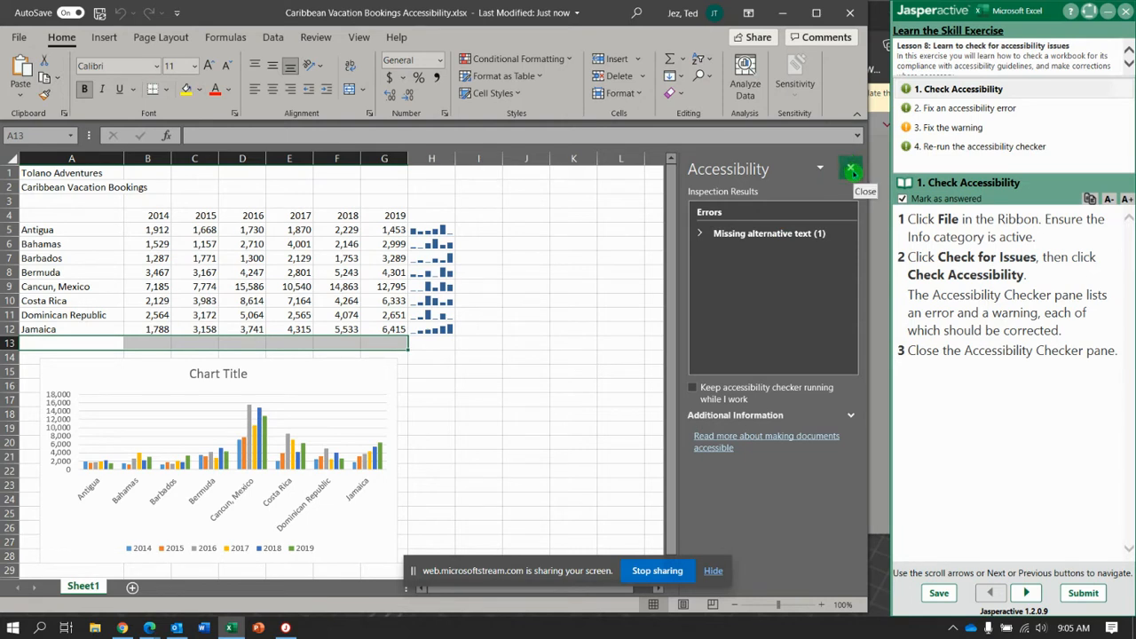
pyautogui.click(850, 169)
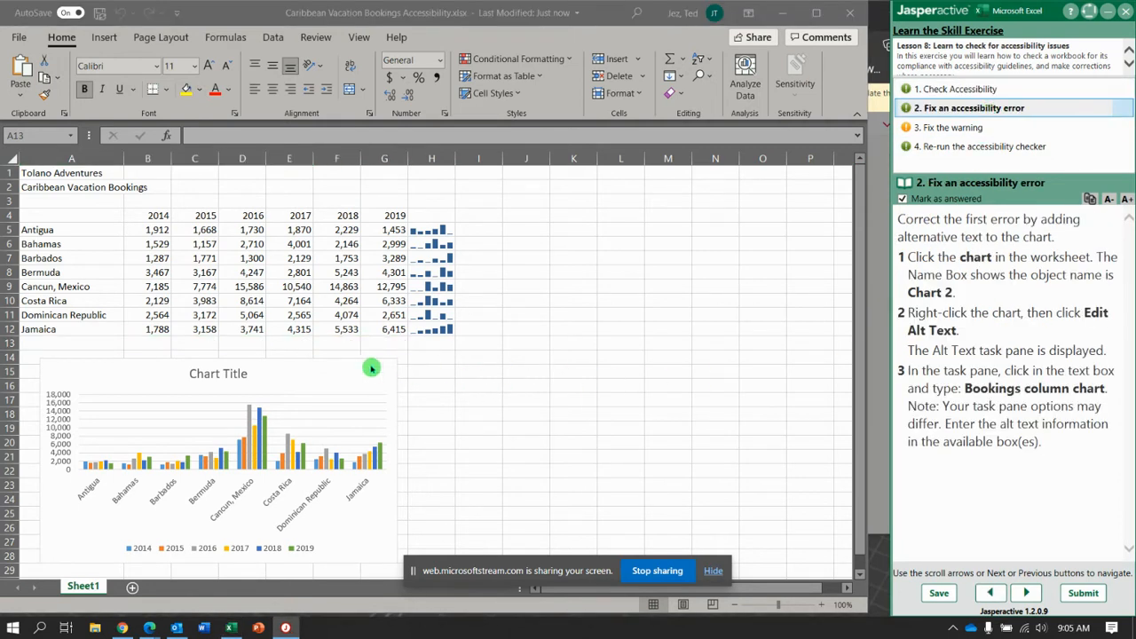
# - Add the alt text 'Booking column chart' to the column chart
pyautogui.click(371, 369)
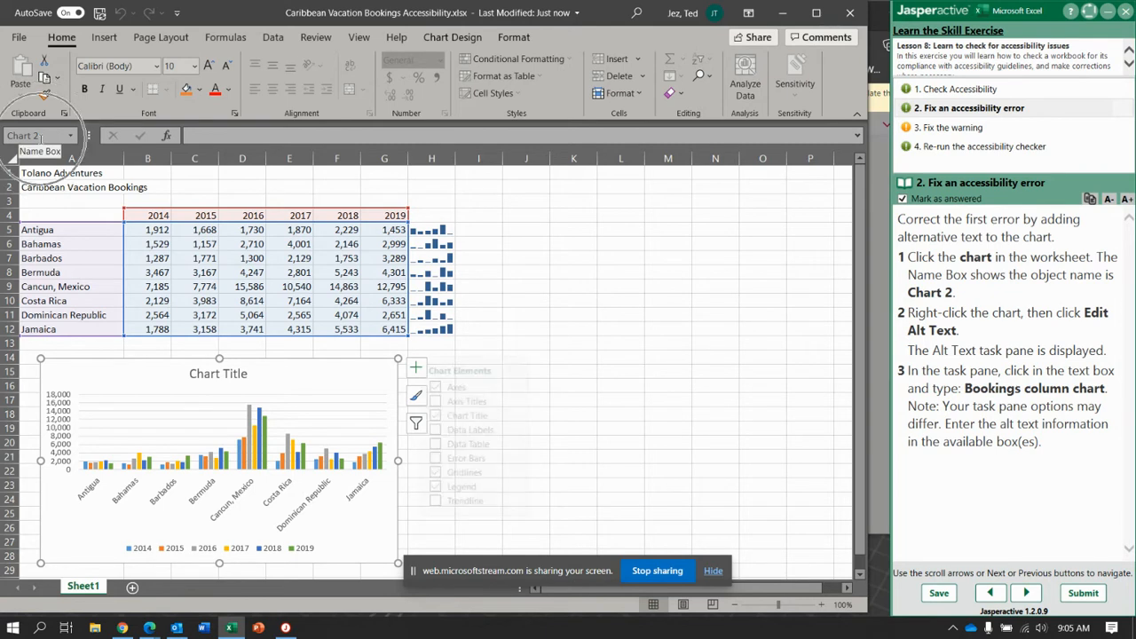
pyautogui.click(415, 366)
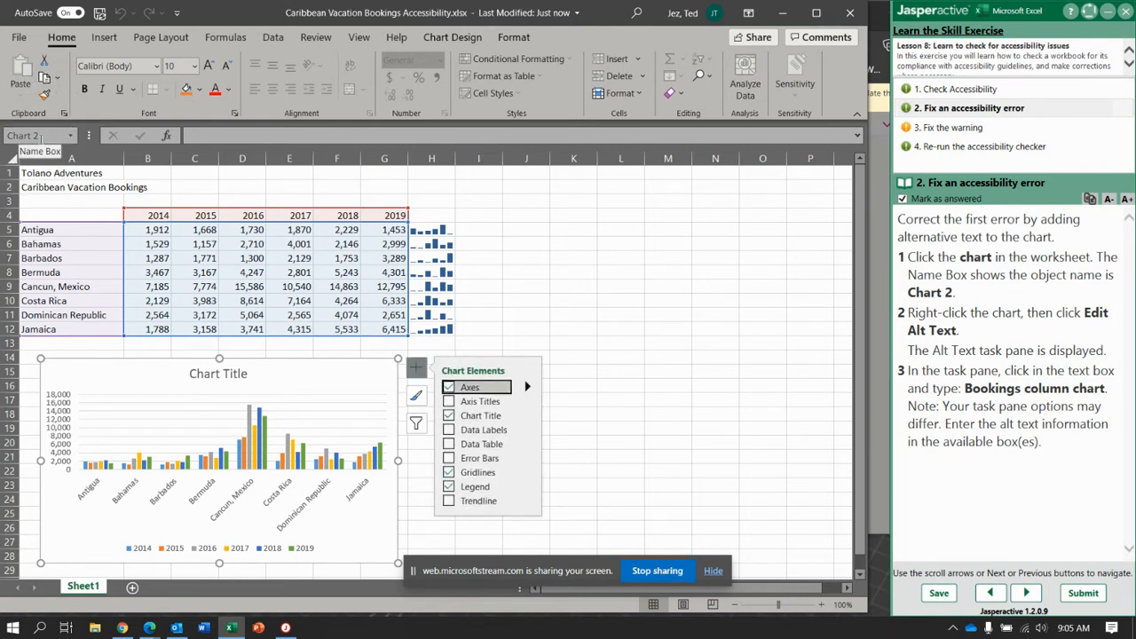
pyautogui.rightClick(353, 383)
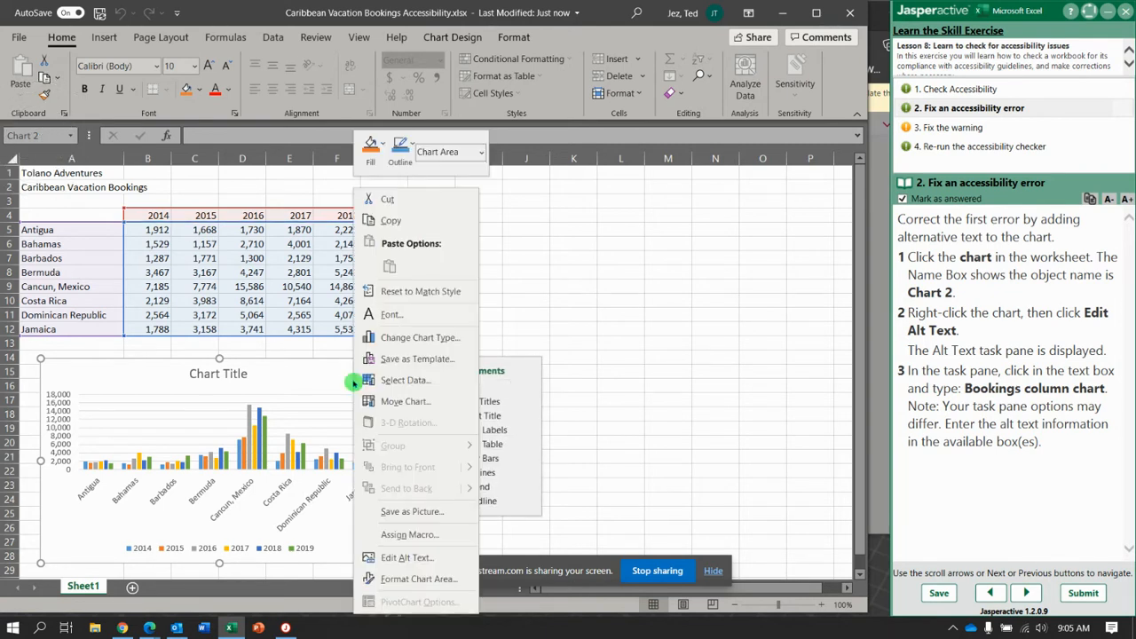
pyautogui.moveTo(404, 401)
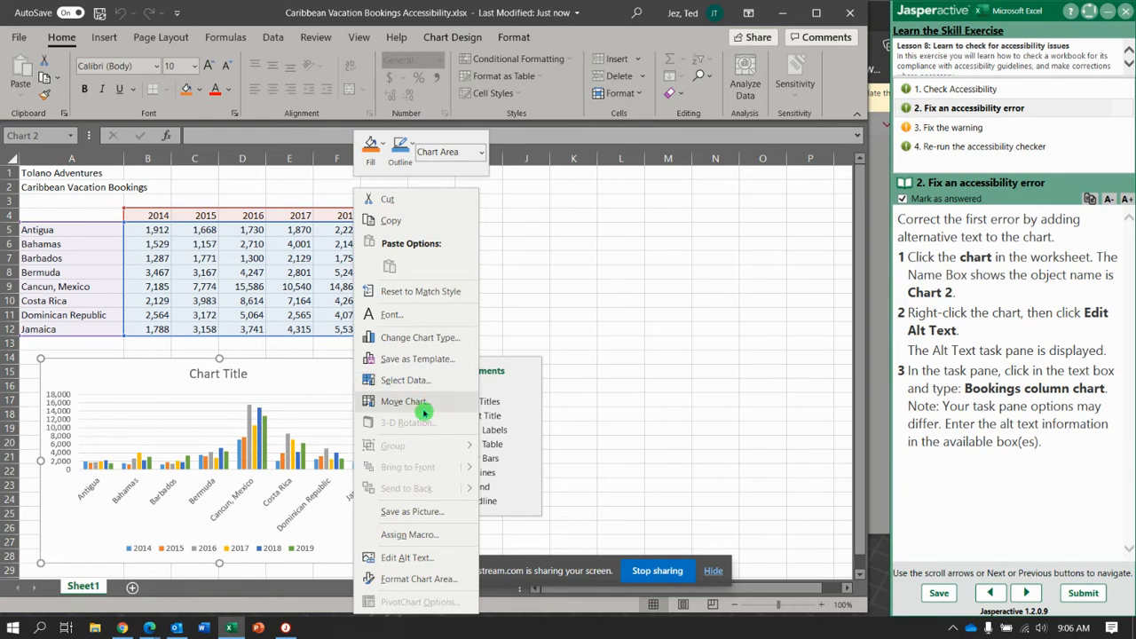
pyautogui.click(407, 557)
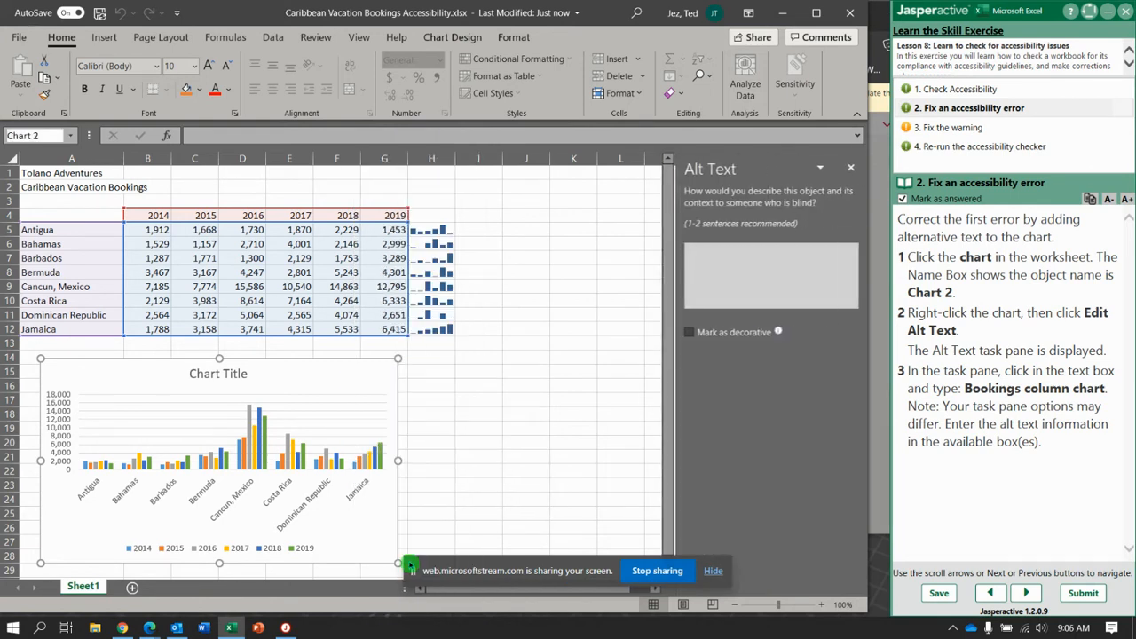
pyautogui.click(416, 367)
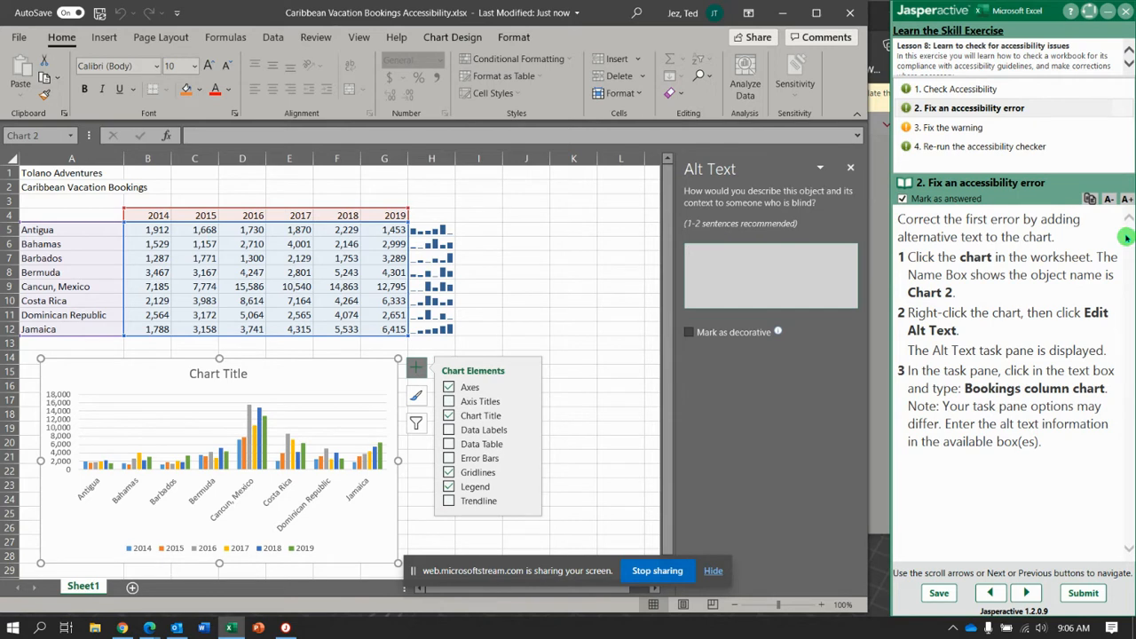
pyautogui.write('Booking column')
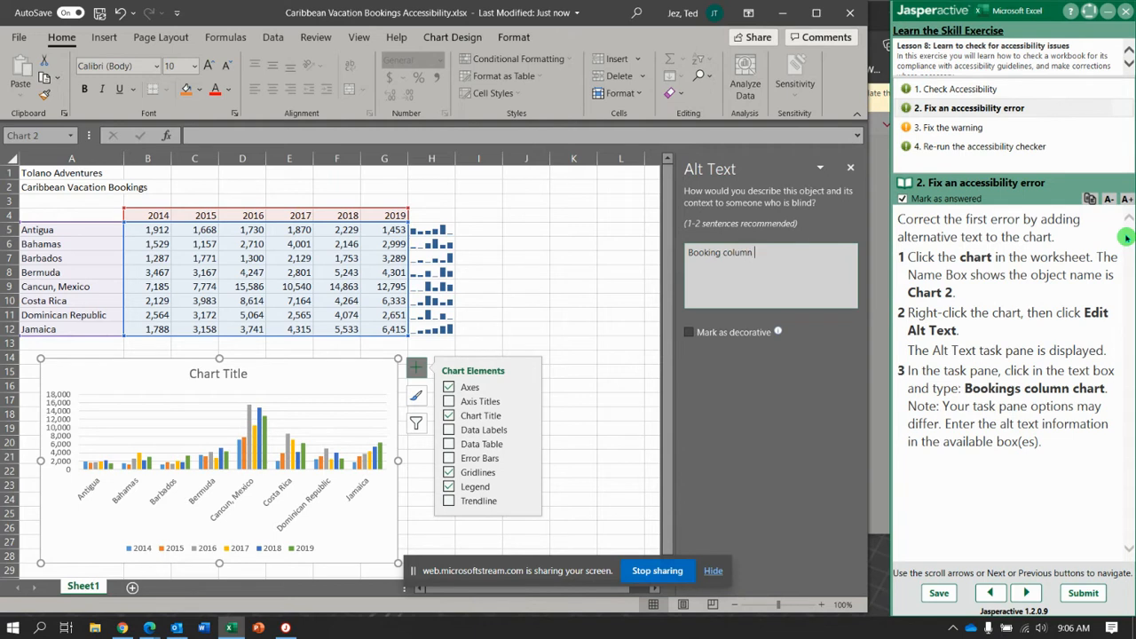
pyautogui.write('chart')
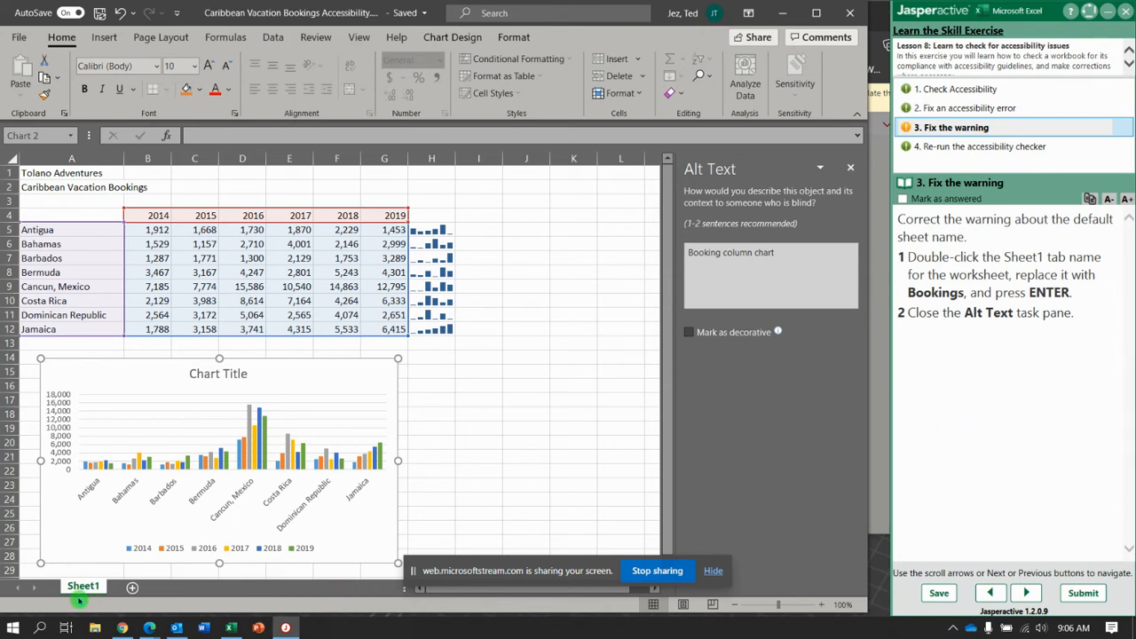
# - Rename Sheet1 to 'Bookings', close the Alt Text pane, and advance the exercise
pyautogui.click(416, 367)
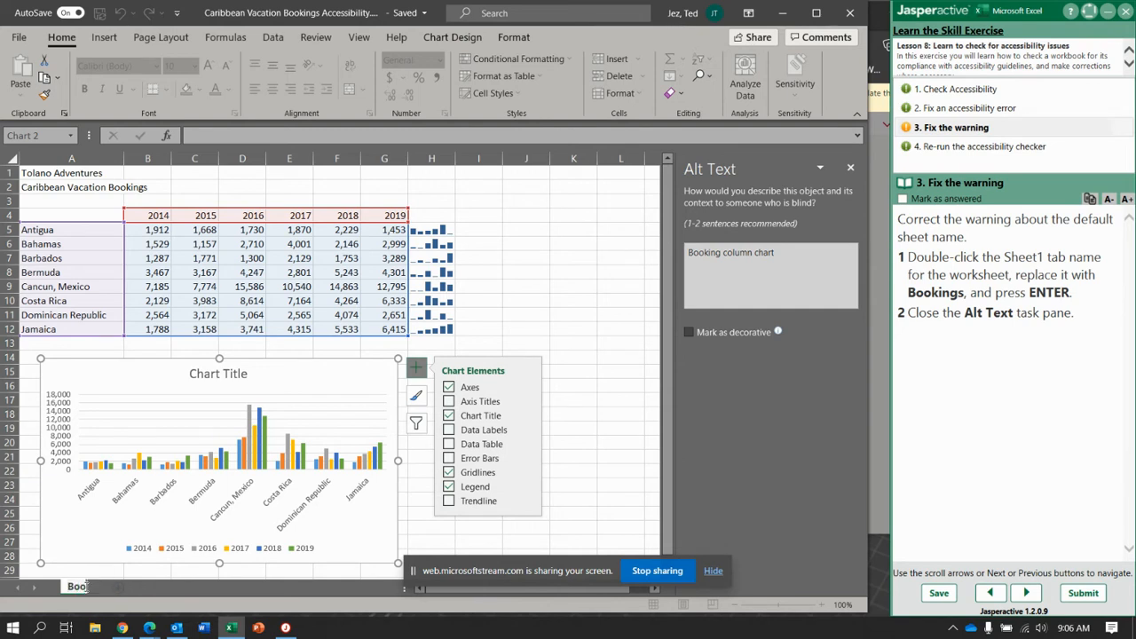
pyautogui.write('Bookings')
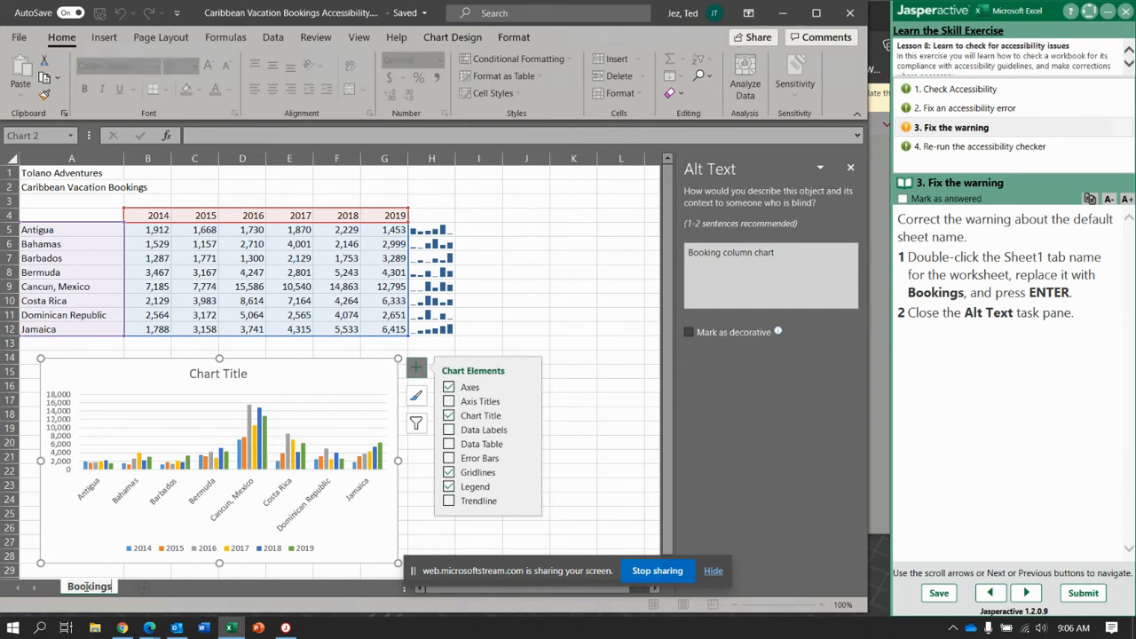
pyautogui.doubleClick(88, 586)
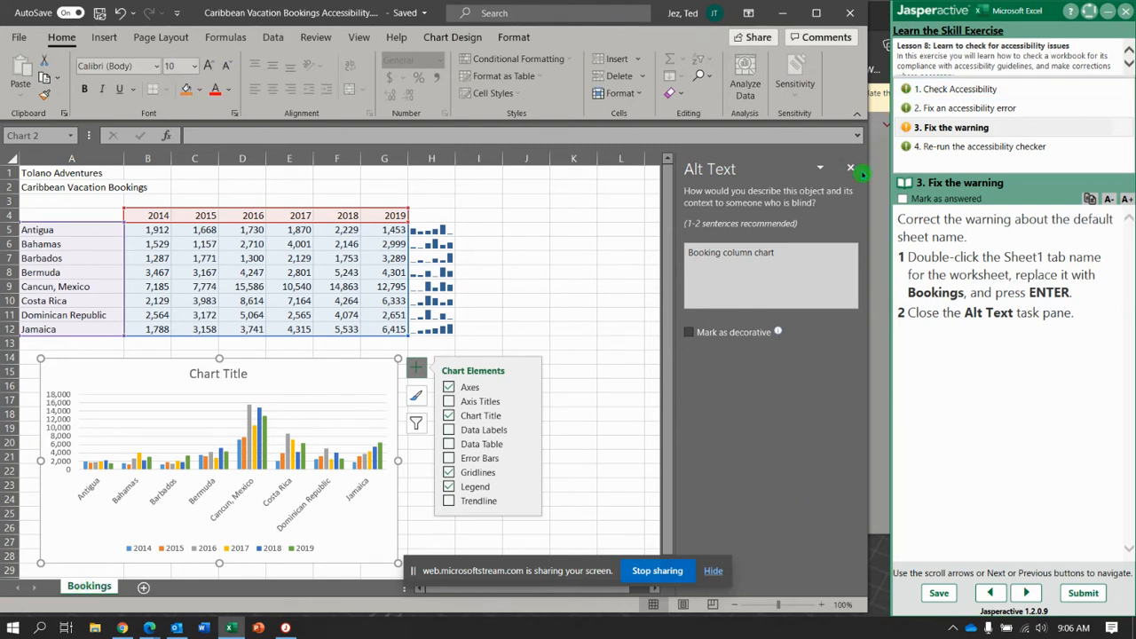
pyautogui.click(849, 168)
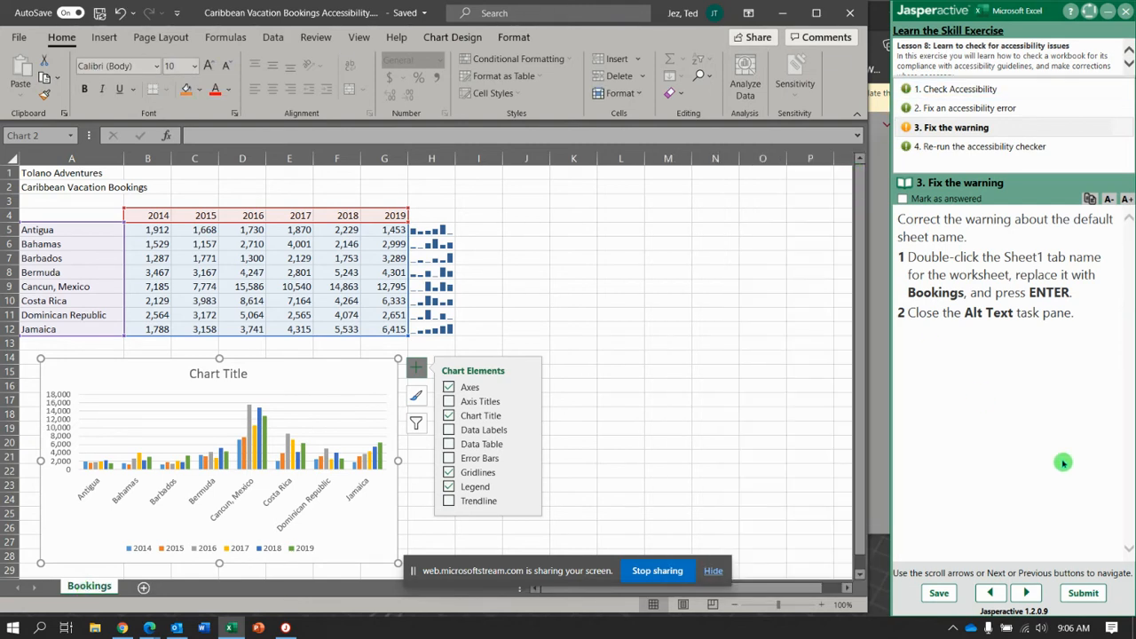
pyautogui.click(1025, 592)
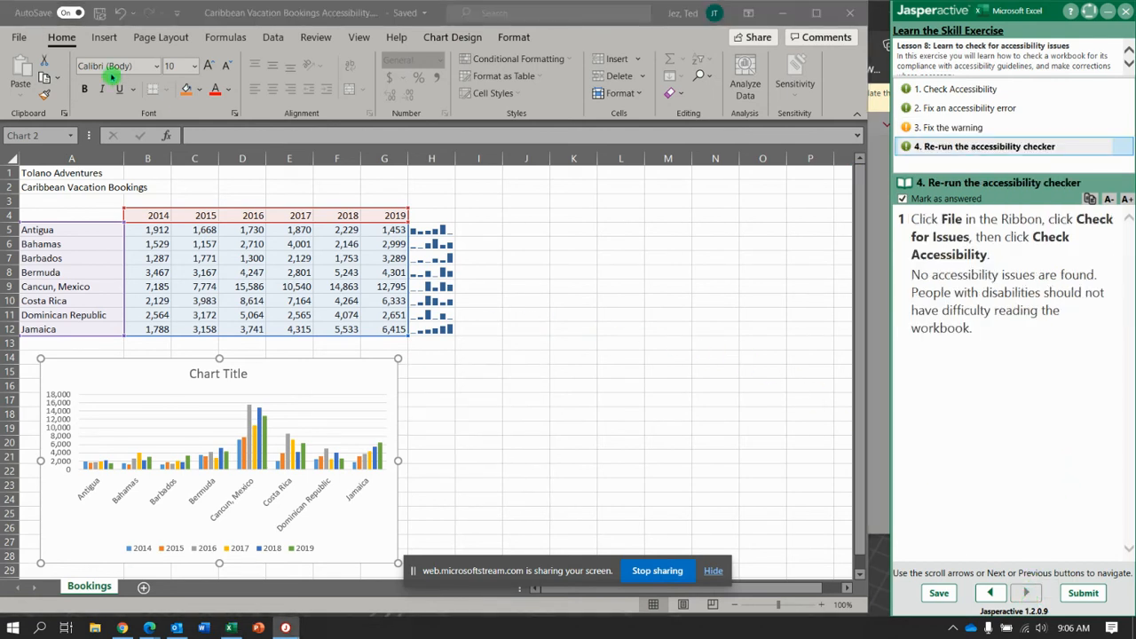
# - Rerun Check Accessibility and confirm it reports no accessibility issues found
pyautogui.click(18, 37)
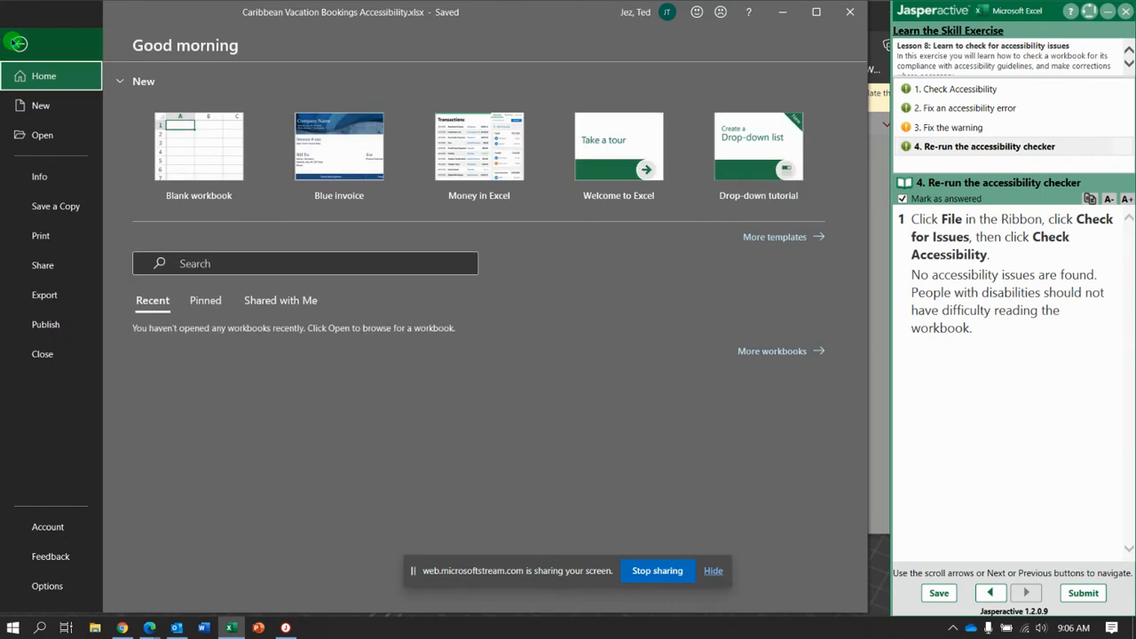
pyautogui.click(39, 176)
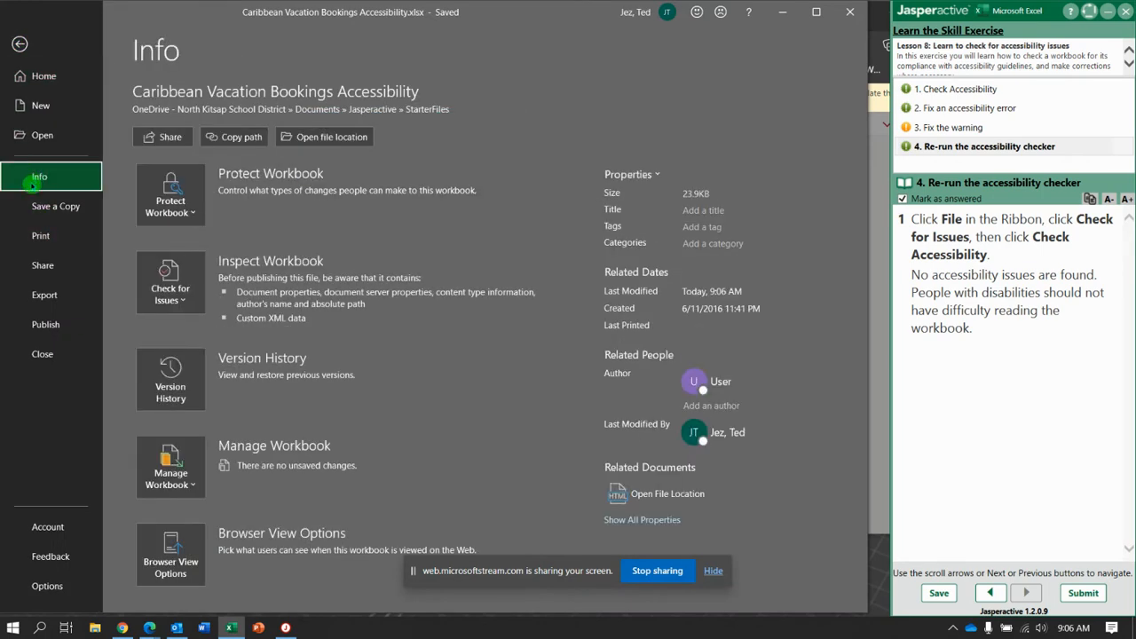
pyautogui.click(170, 282)
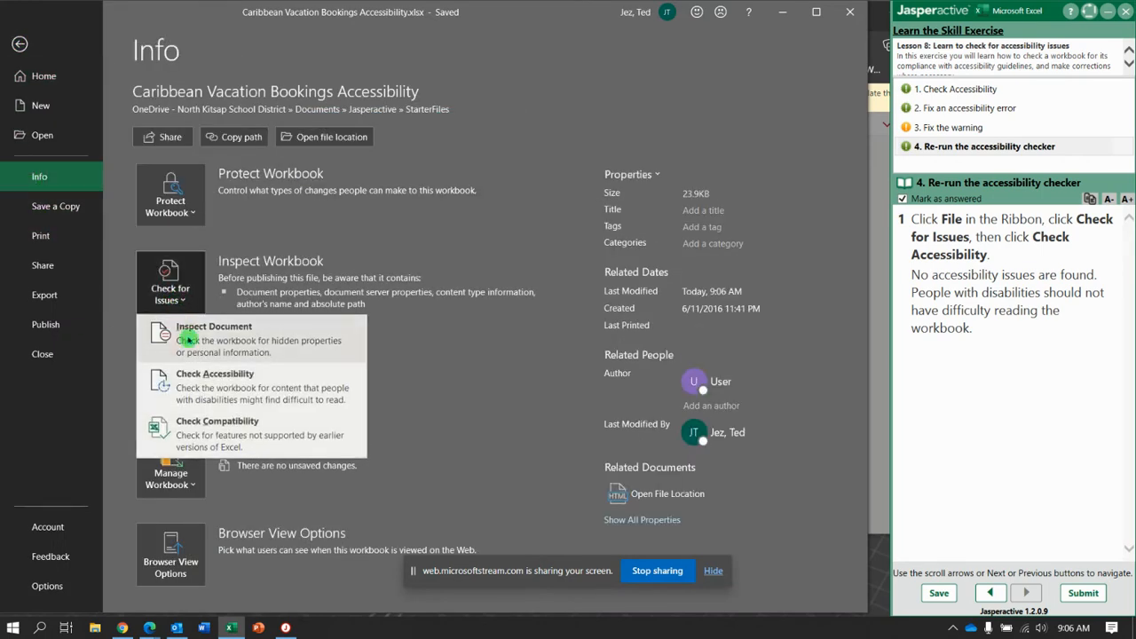
pyautogui.click(215, 372)
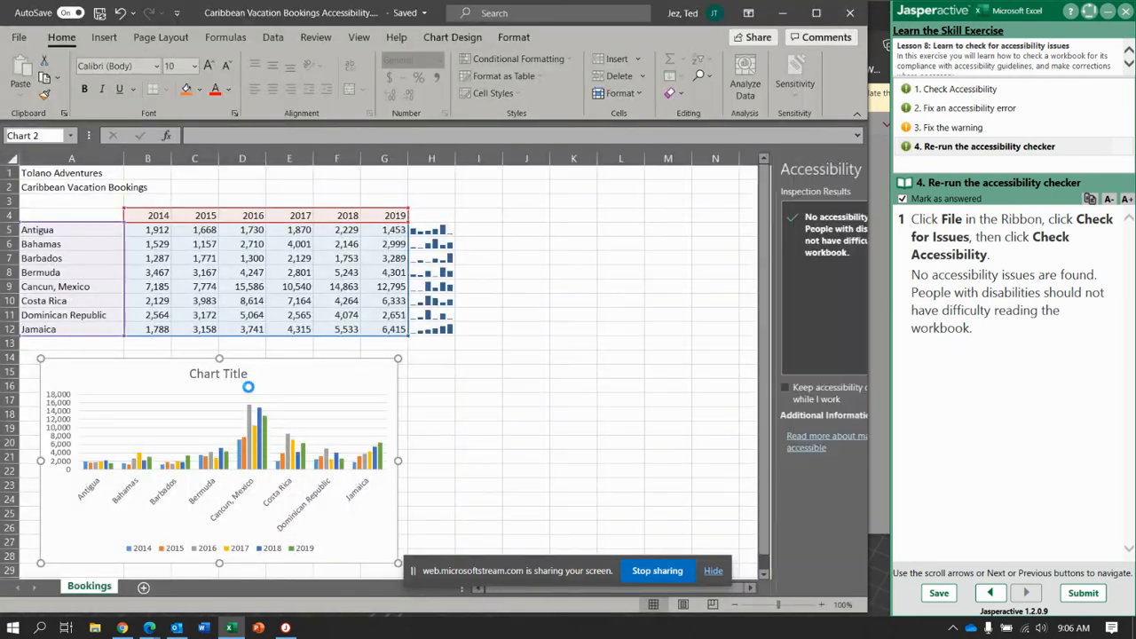
pyautogui.click(415, 368)
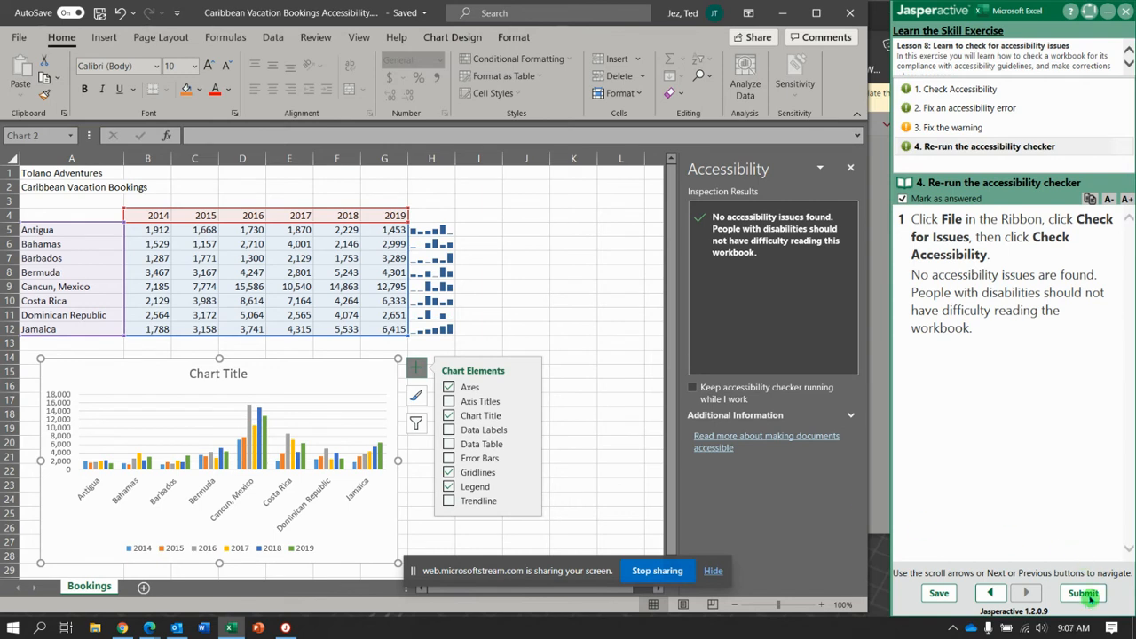
# - Submit the completed exercise results to Jasperactive for scoring
pyautogui.click(1082, 593)
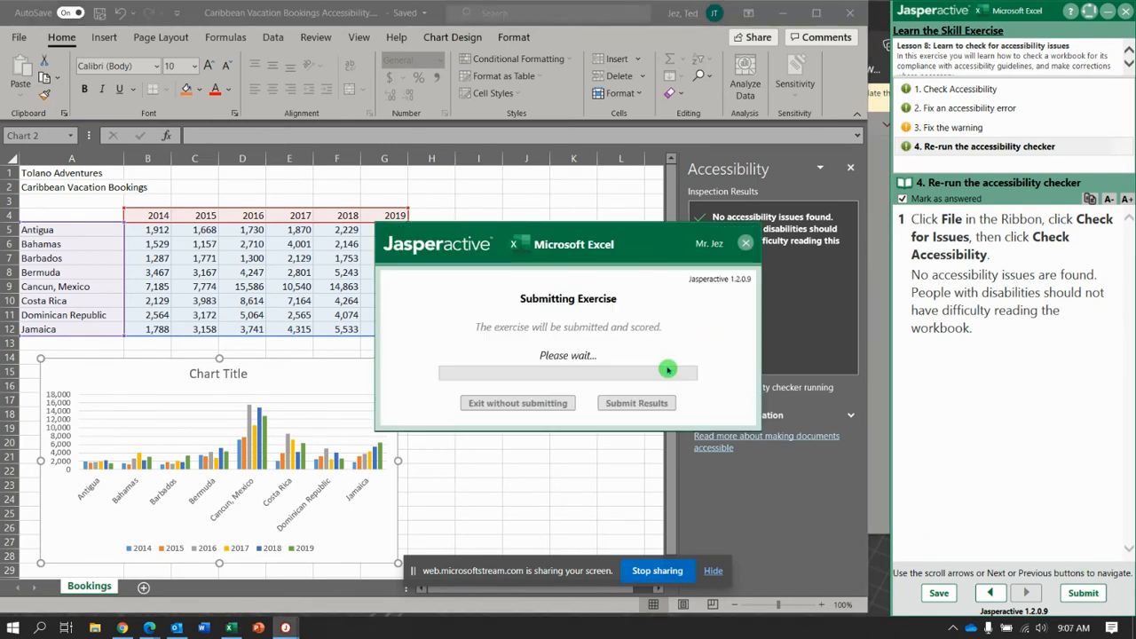
pyautogui.click(636, 403)
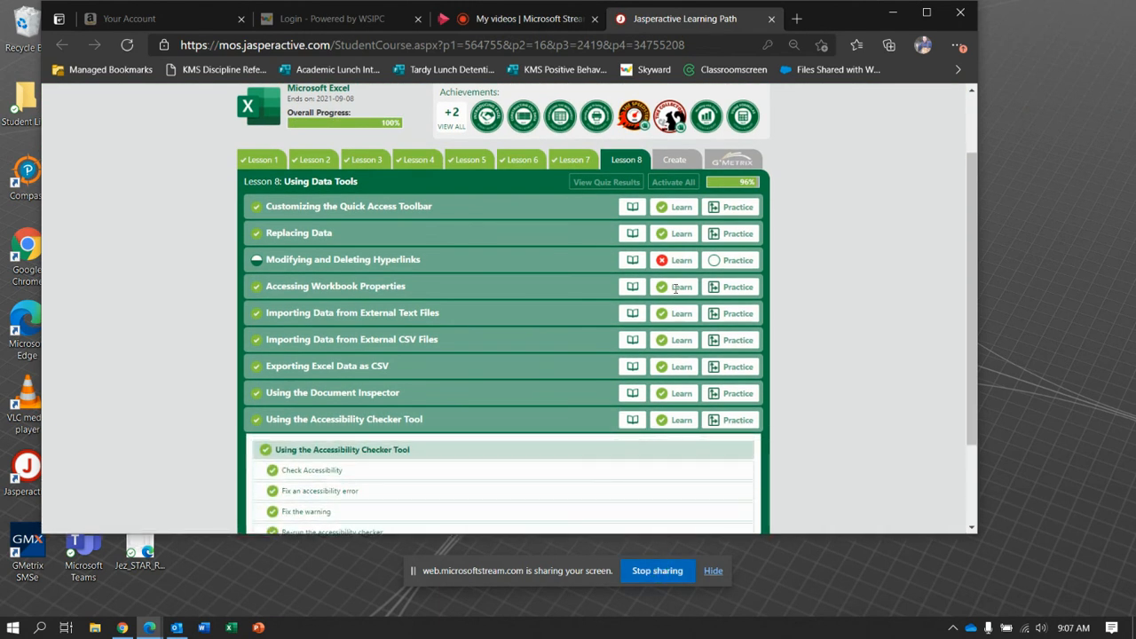
pyautogui.moveTo(680, 260)
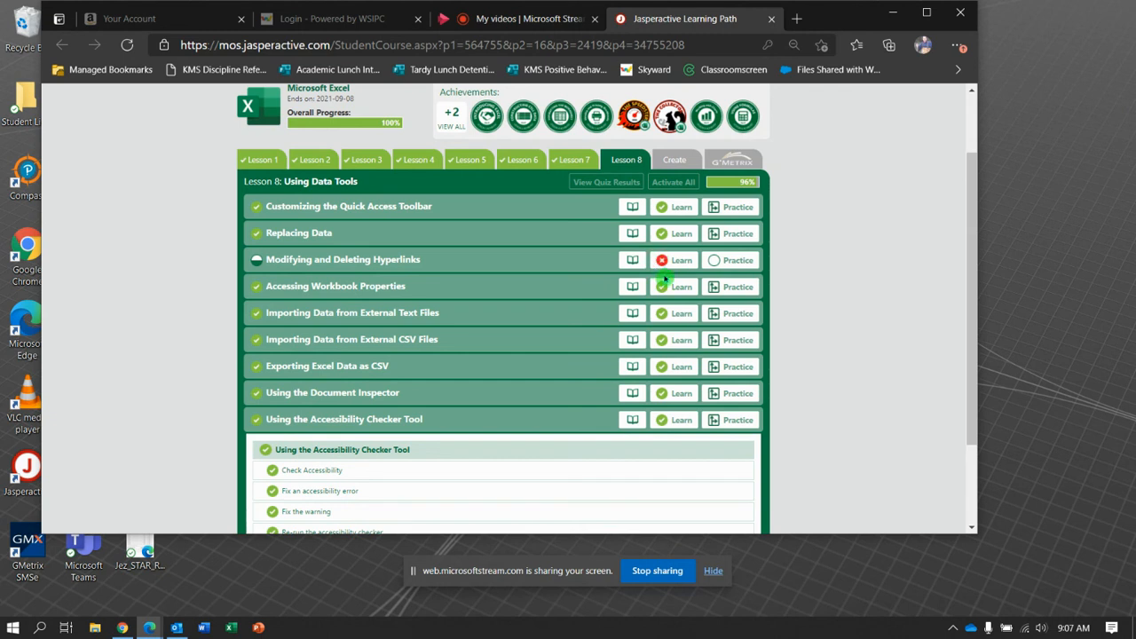
pyautogui.moveTo(583, 324)
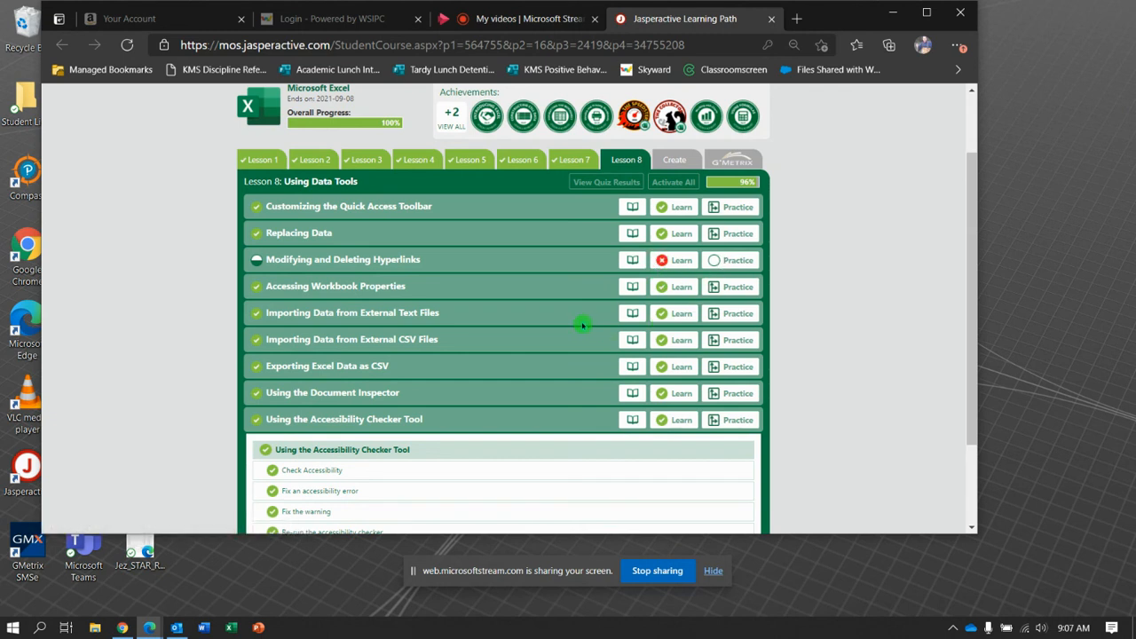
pyautogui.moveTo(553, 410)
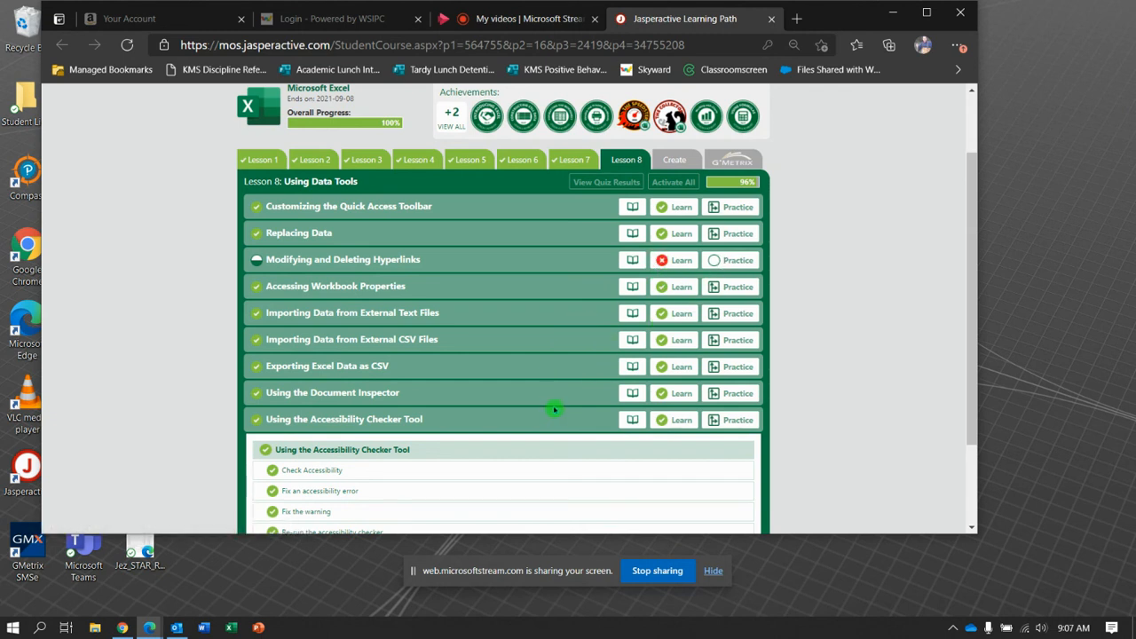